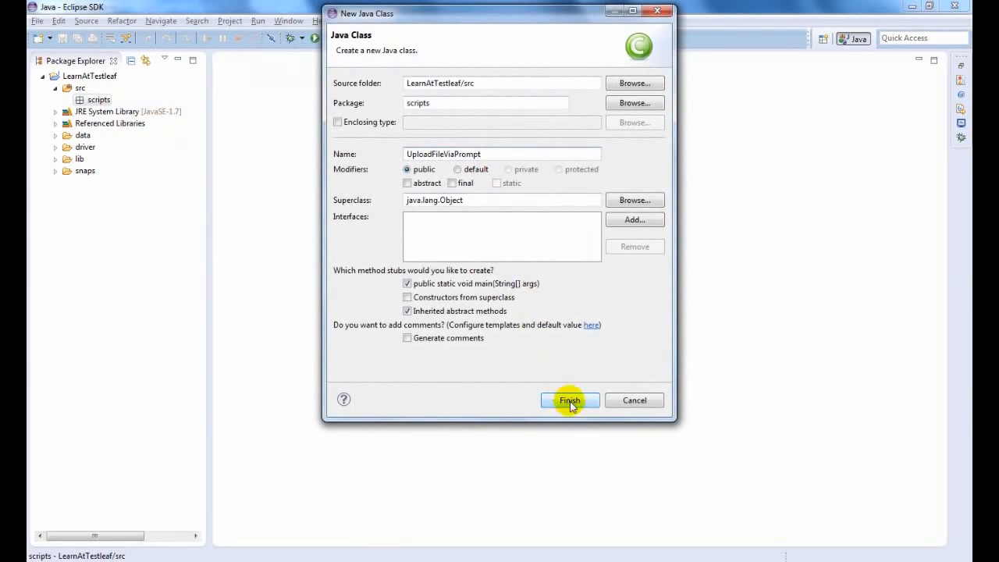
# - Finish creating UploadFileViaPrompt and import WebDriver and FirefoxDriver via quick fixes
pyautogui.click(570, 400)
pyautogui.write('WebDriver driver = new FirefoxDriver();')
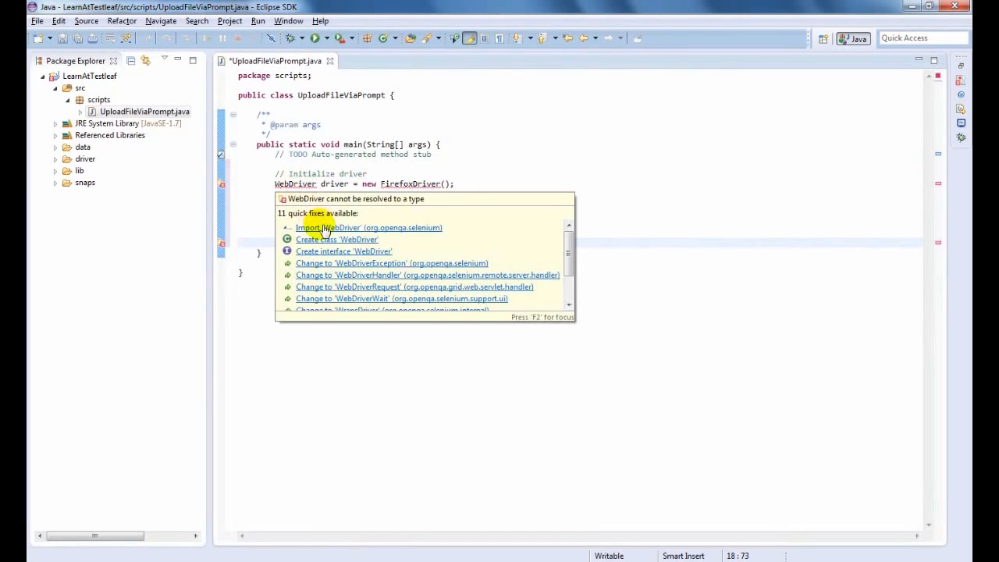
pyautogui.click(368, 227)
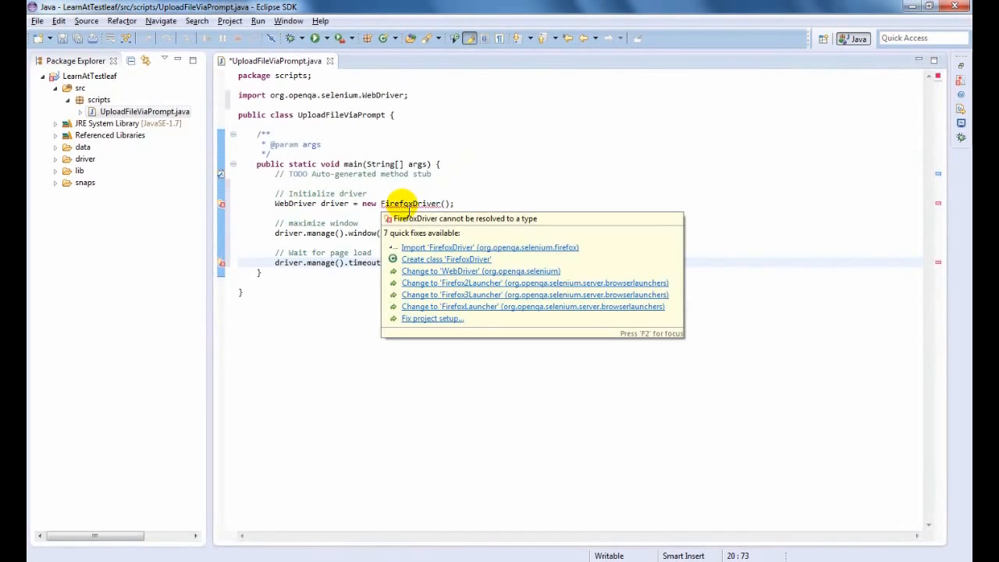
pyautogui.click(490, 247)
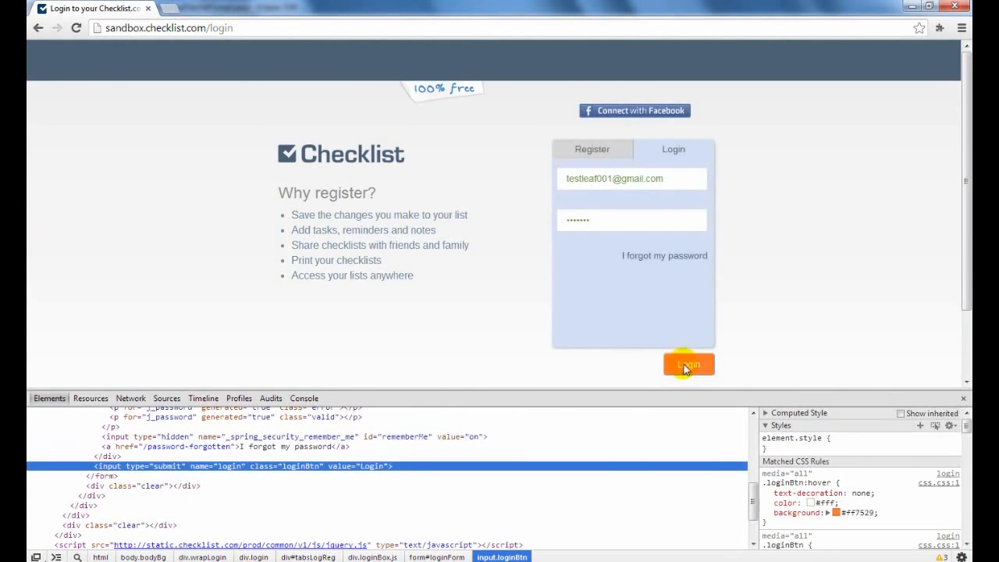
# - Log into Checklist and inspect the markup of the Checklist 1 entry in DevTools
pyautogui.click(687, 364)
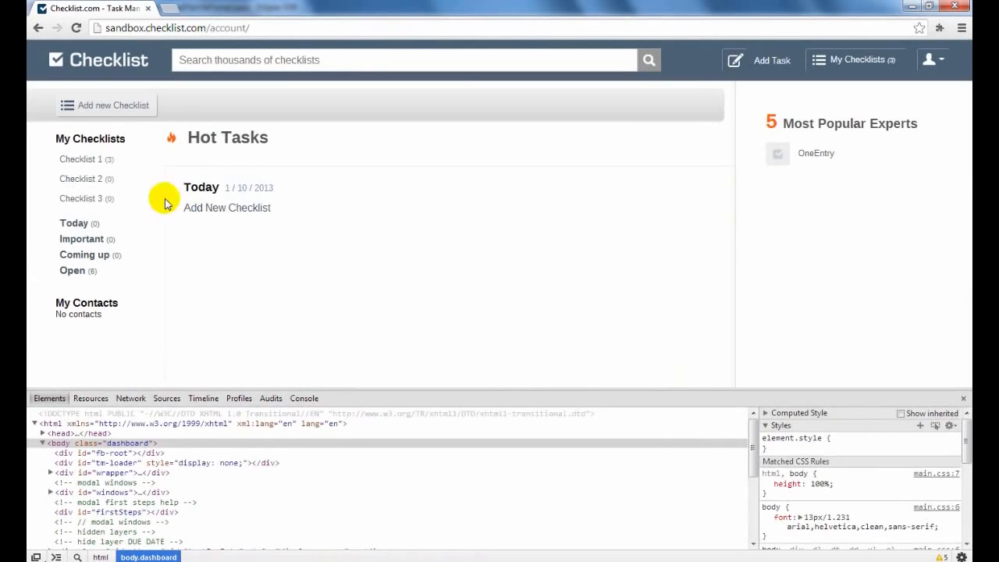
pyautogui.rightClick(81, 162)
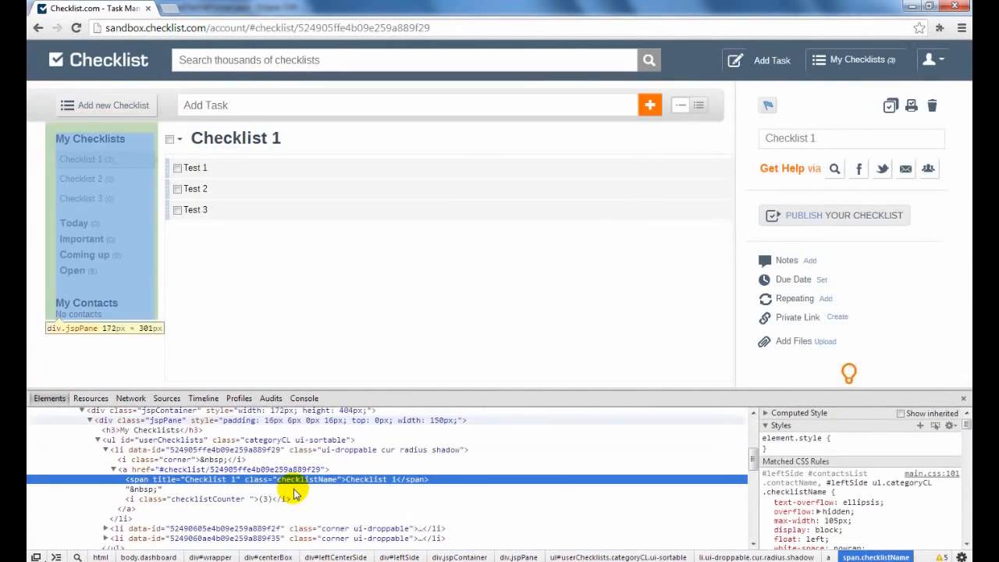
pyautogui.rightClick(281, 478)
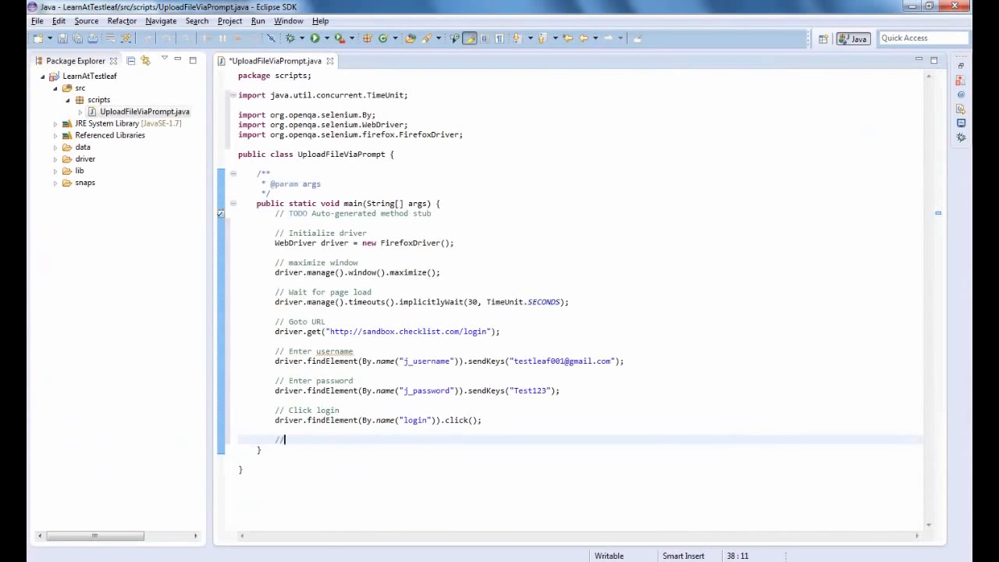
# - Add a commented step clicking the first checklist by XPath, then grab the upload link id taskUploadFile
pyautogui.write('// Click 1st checklist')
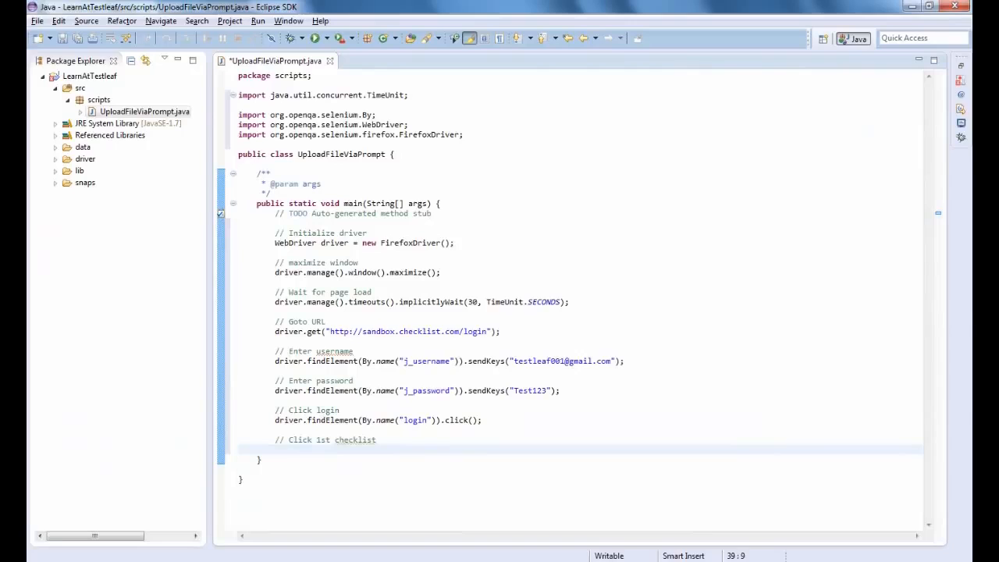
pyautogui.write('driver.findElement(By')
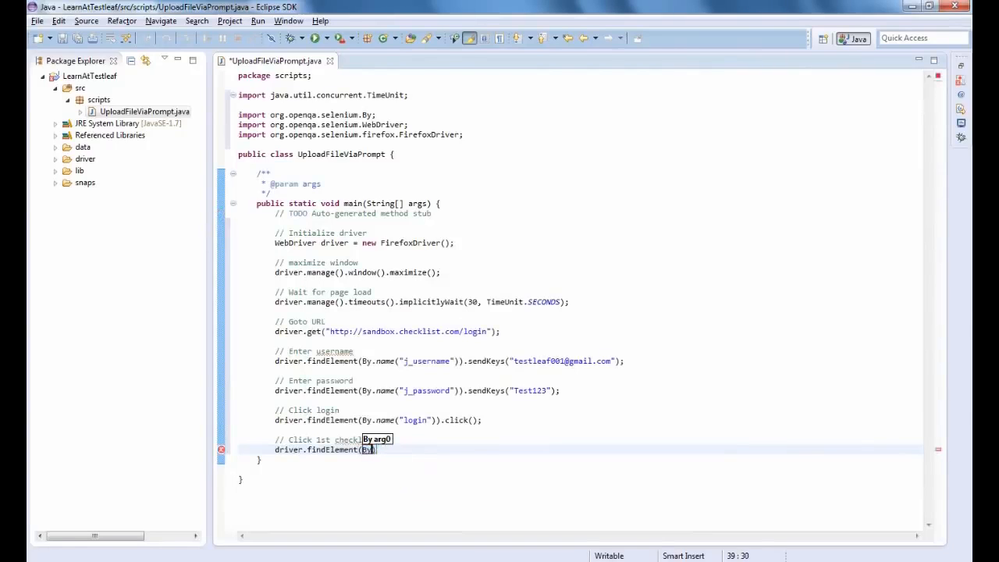
pyautogui.write('xpath("//*[@id="userChecklists"]/li[1]/a/span')
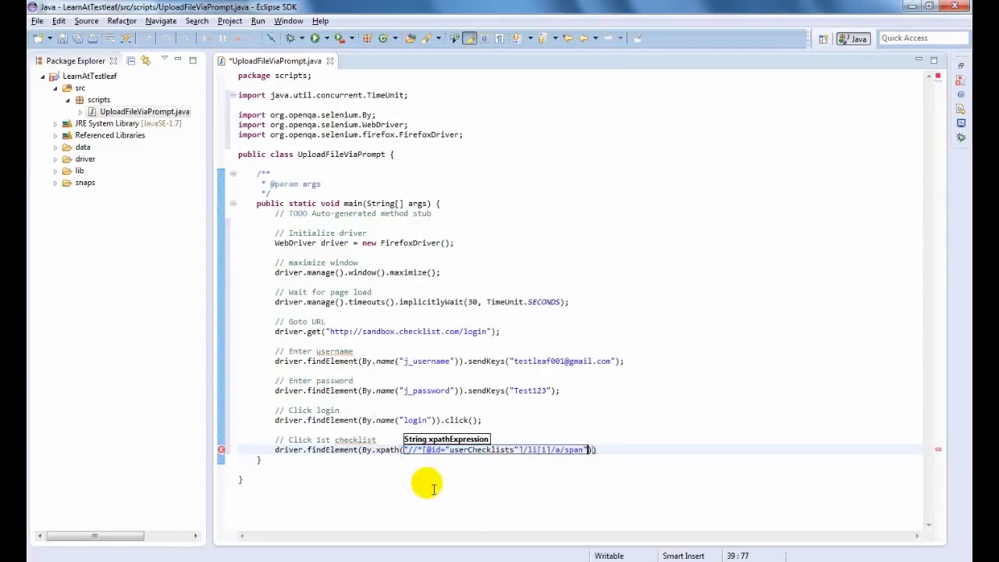
pyautogui.write('.click')
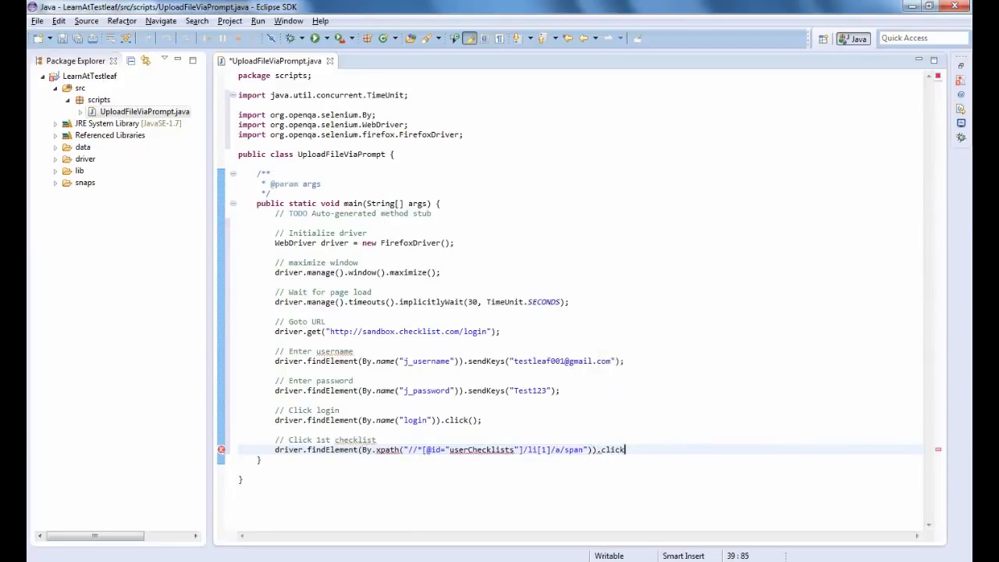
pyautogui.write('();')
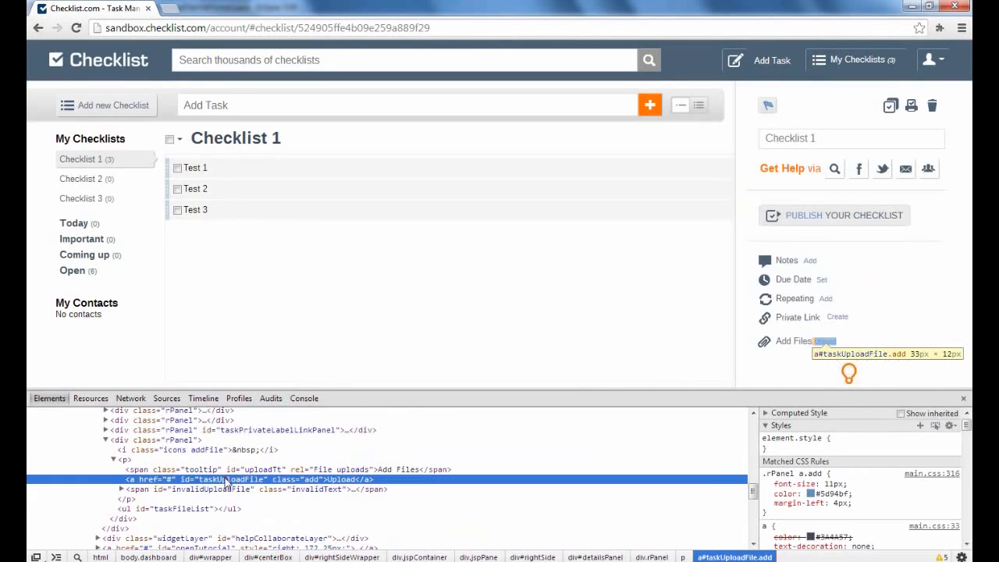
pyautogui.doubleClick(234, 477)
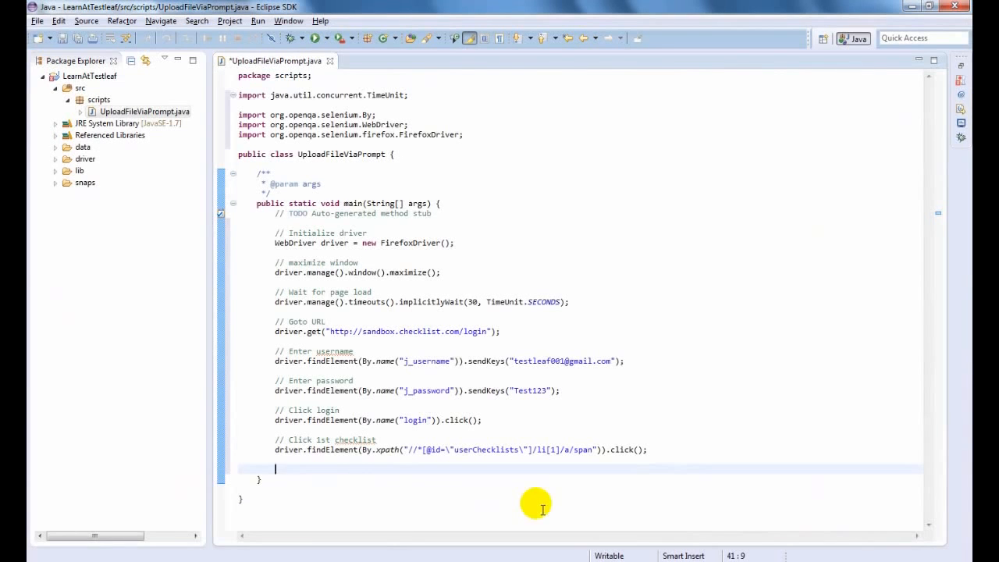
# - Add a commented step that clicks the upload link by its id
pyautogui.write('// Click')
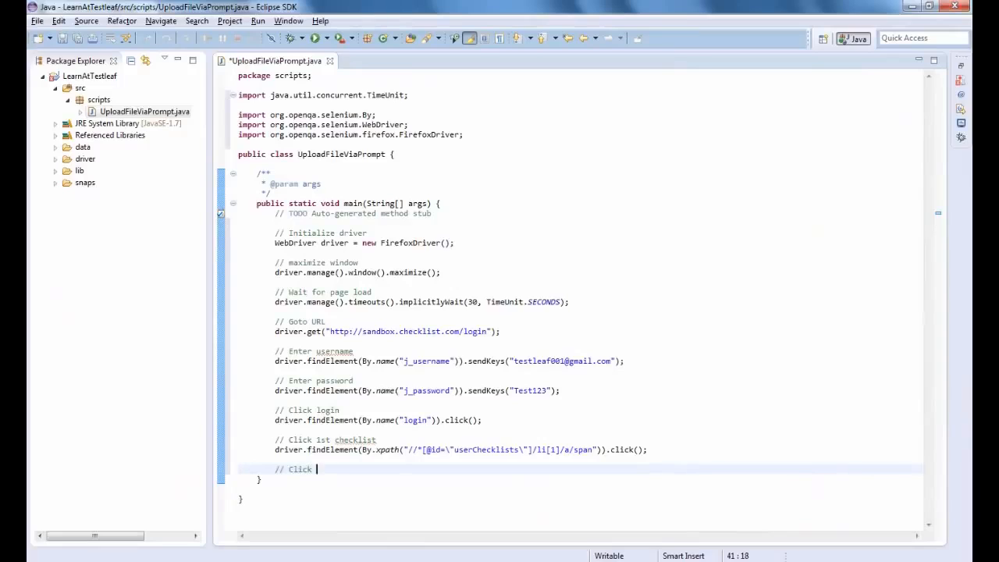
pyautogui.write('upload')
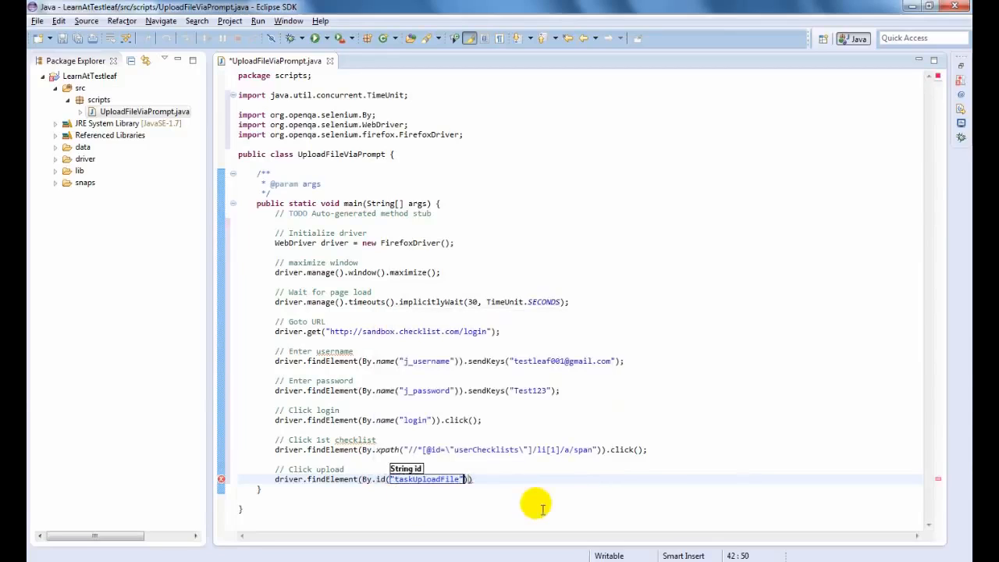
pyautogui.write('.click();')
pyautogui.write('// Set the file name in clipboard')
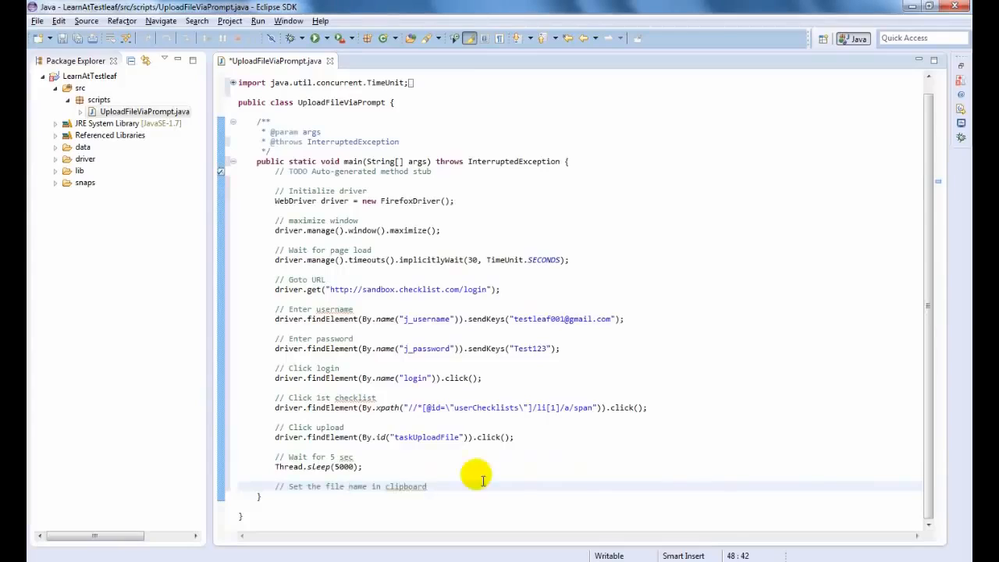
# - Create StringSelection ss holding the D:\\LearnAtTestleaf\\data path, importing it and checking testleaf.txt's name
pyautogui.write('Str')
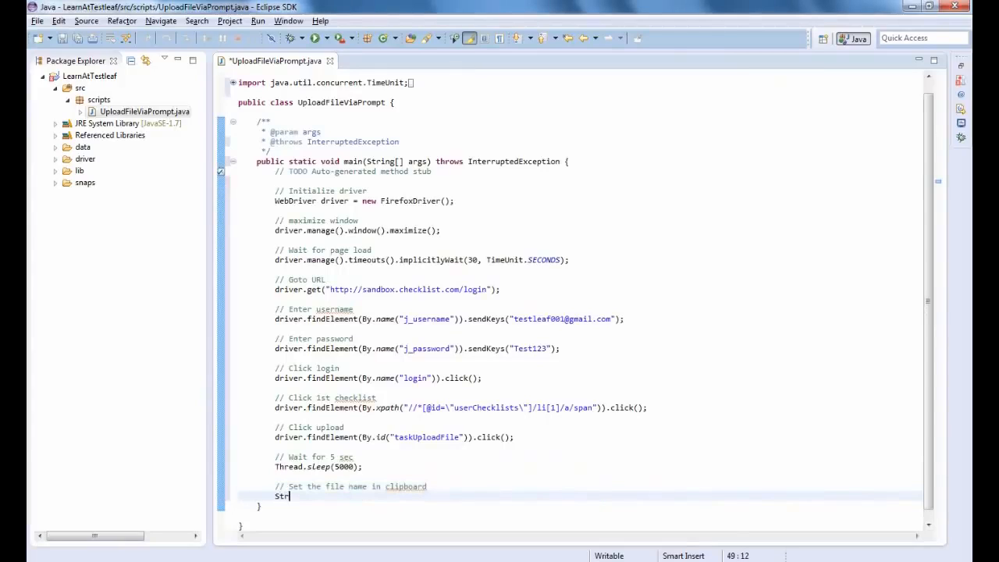
pyautogui.write('ingSele')
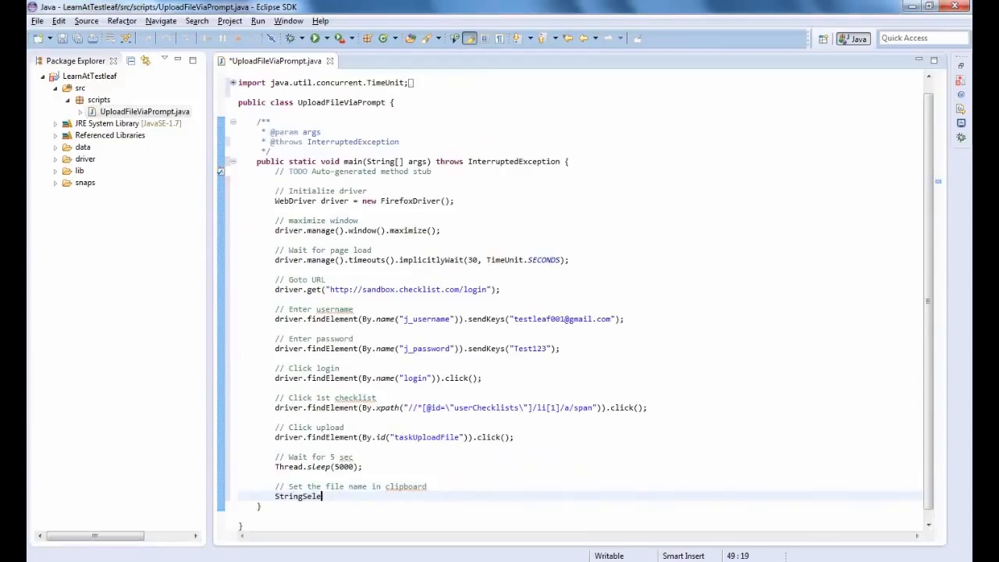
pyautogui.write('ction ss')
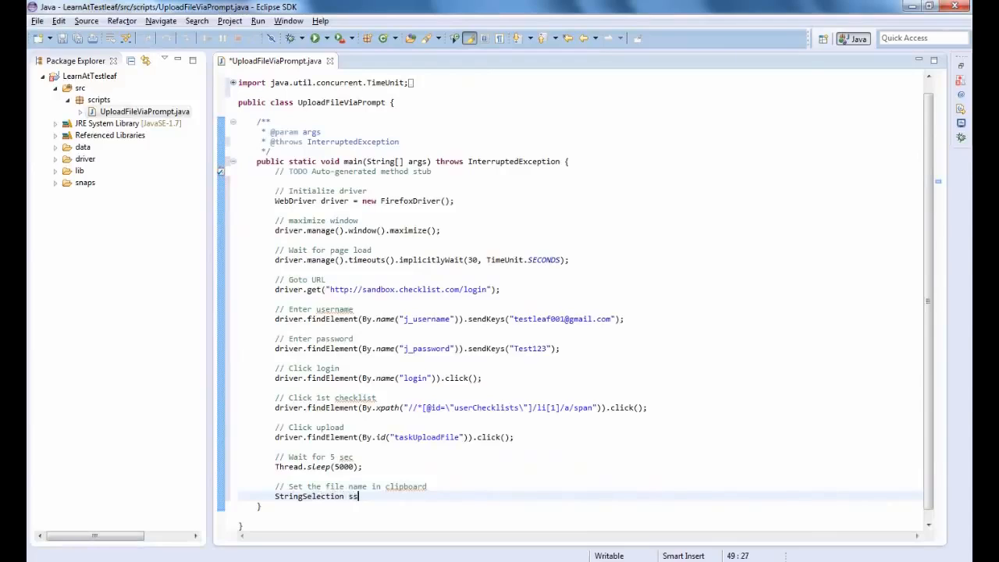
pyautogui.write('= new')
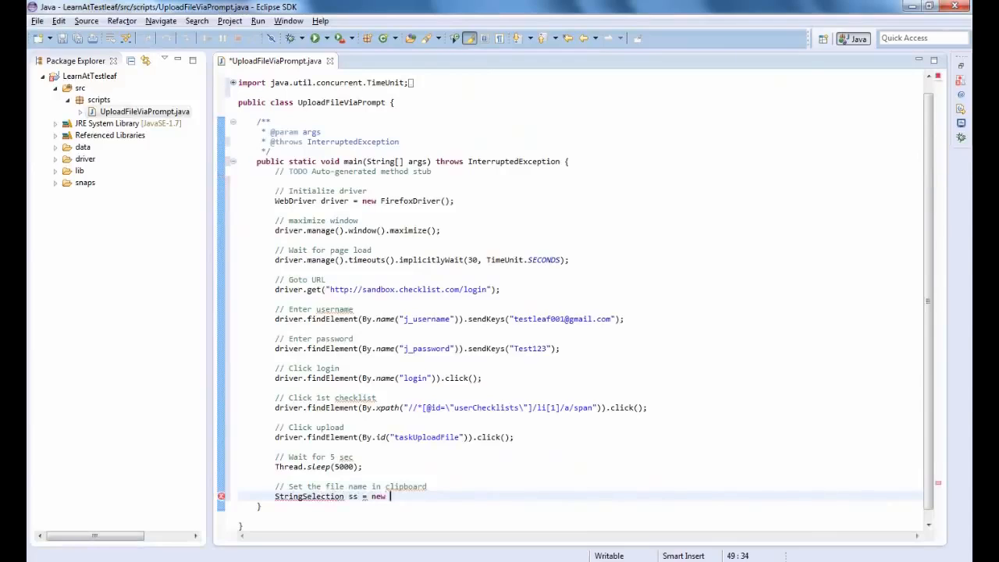
pyautogui.write('StringSelect')
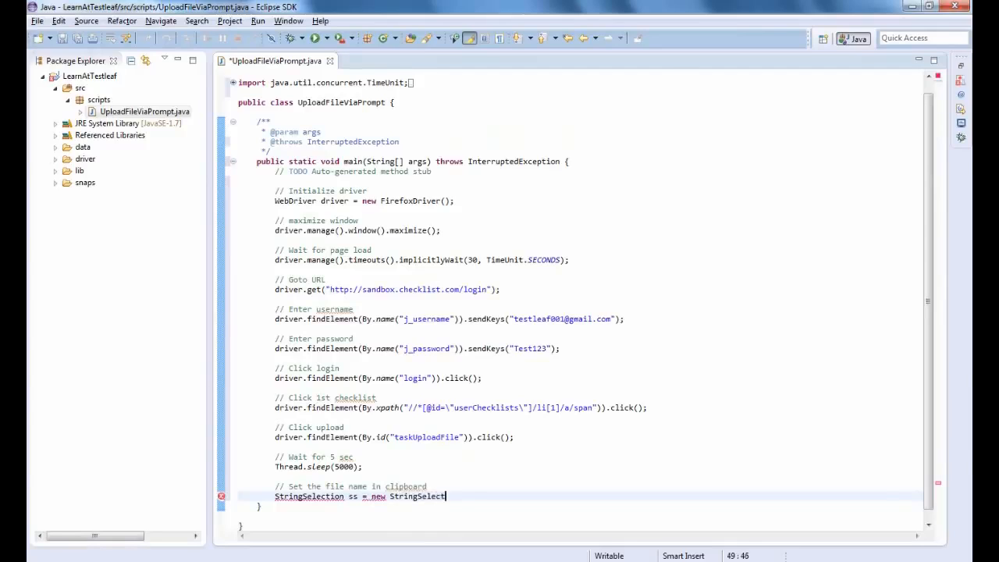
pyautogui.write('ion()')
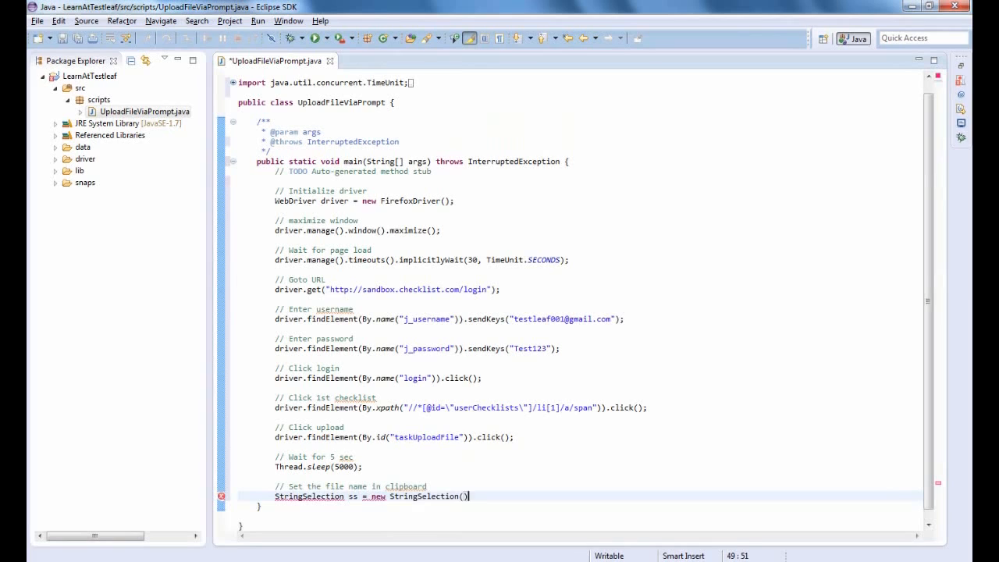
pyautogui.write('""')
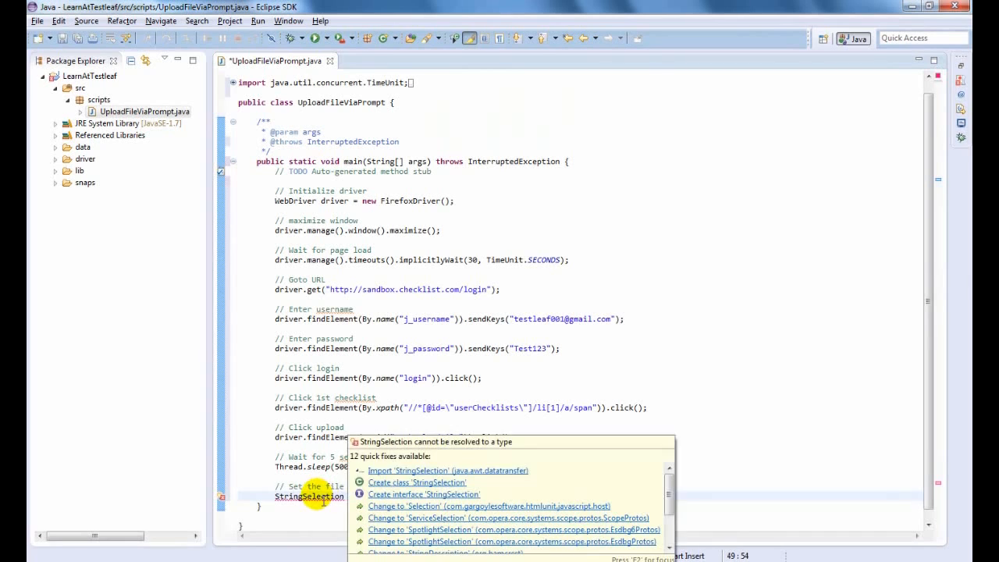
pyautogui.click(446, 469)
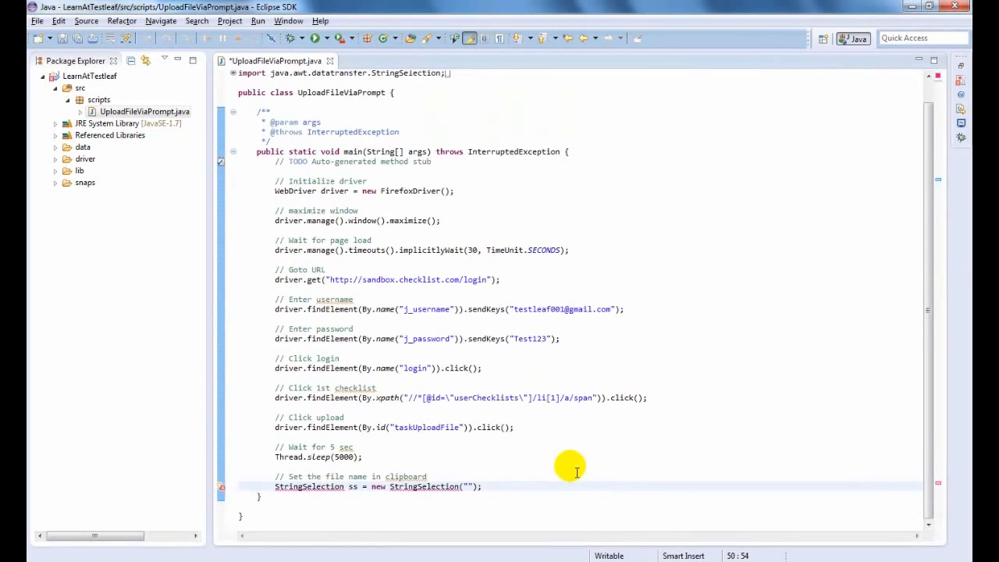
pyautogui.moveTo(402, 476)
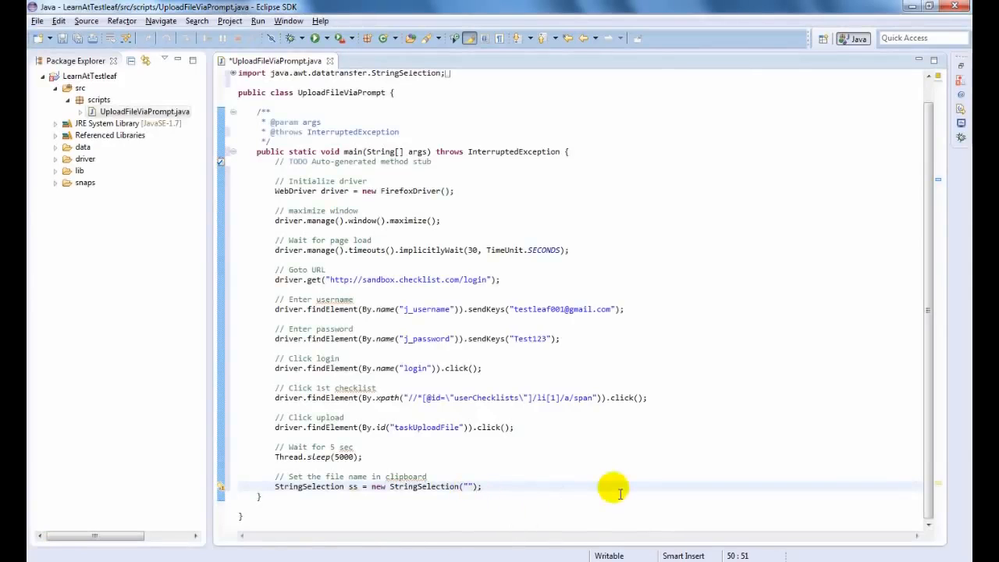
pyautogui.write('D:\\\\LearnAtTestleaf\\data')
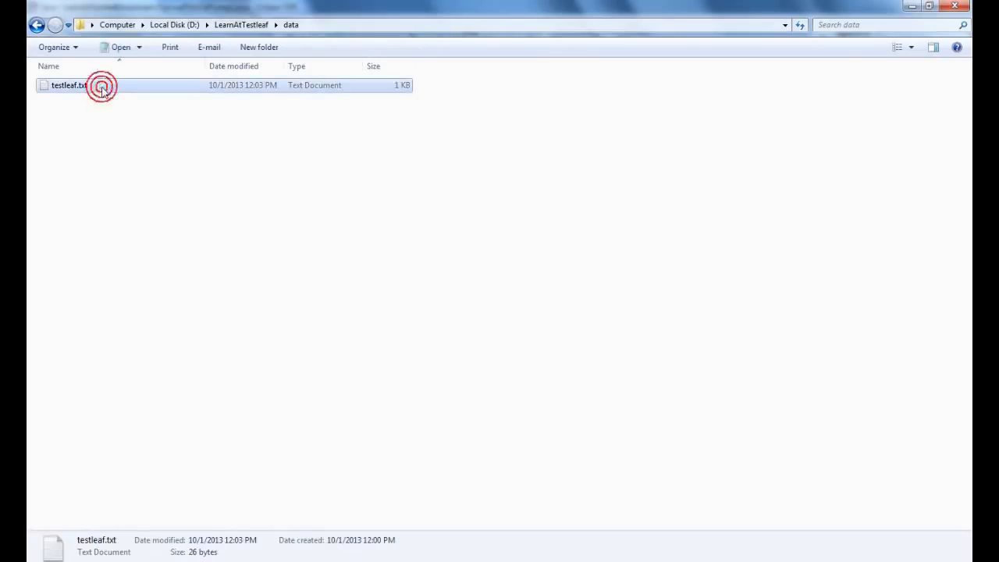
pyautogui.click(68, 84)
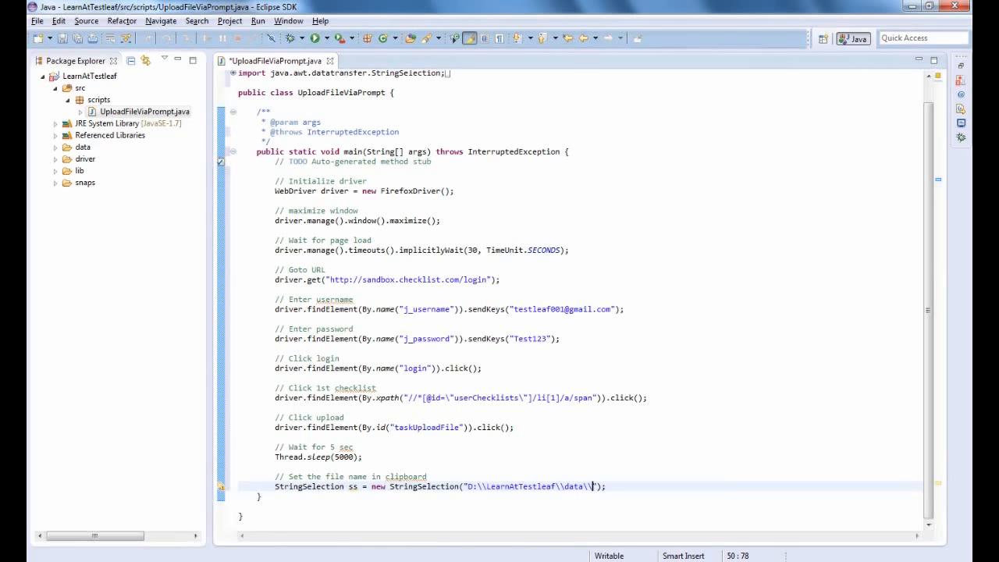
# - Complete the path with testleaf.txt and create Robot robot = new Robot() with main throwing AWTException
pyautogui.write('testleaf.txt')
pyautogui.write('R')
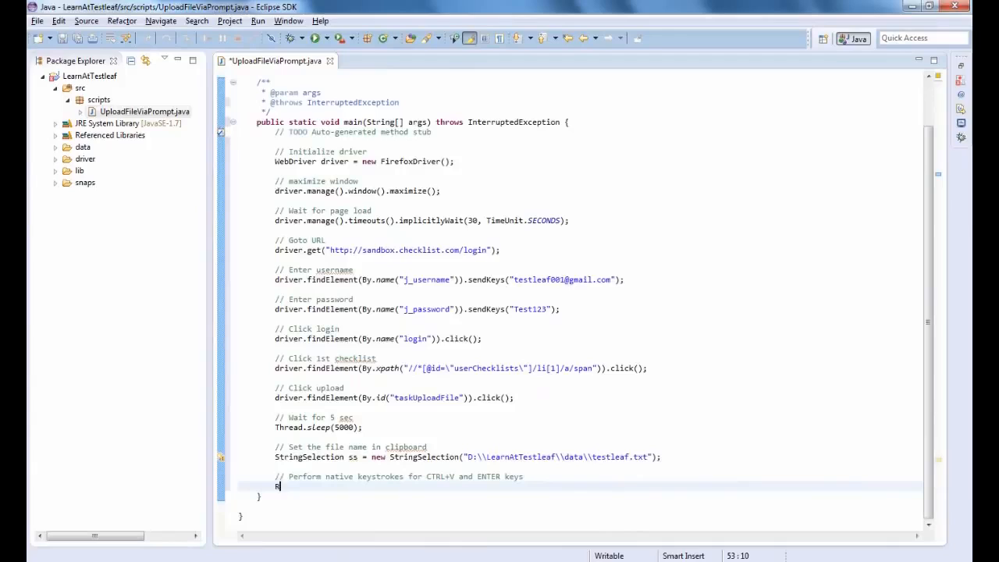
pyautogui.write('obot robot =')
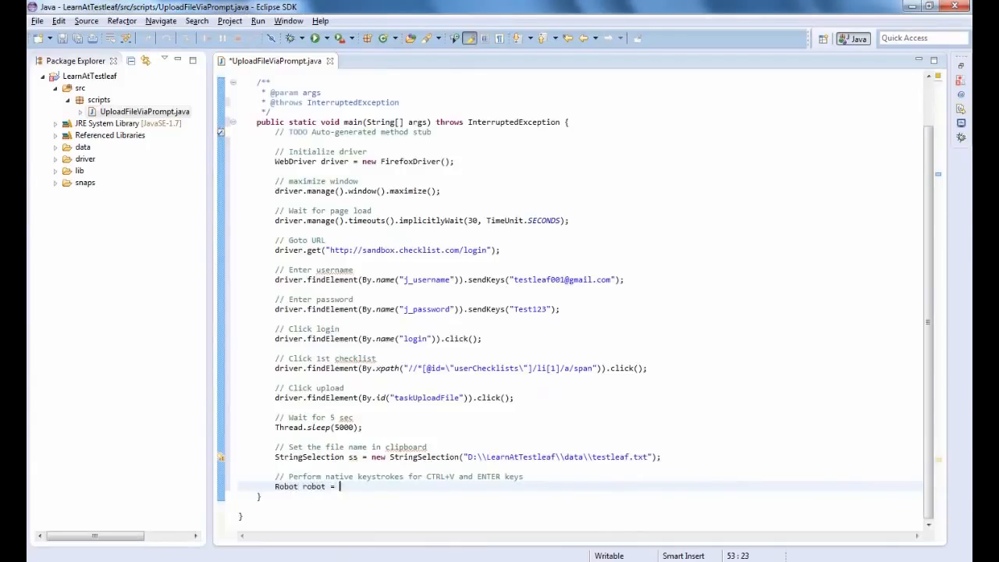
pyautogui.write('new Ro')
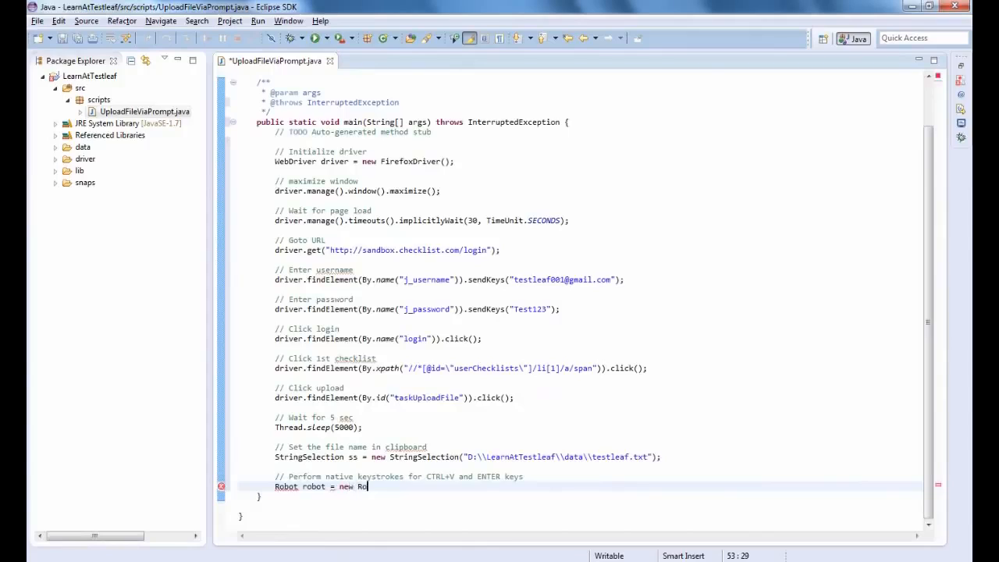
pyautogui.write('bot')
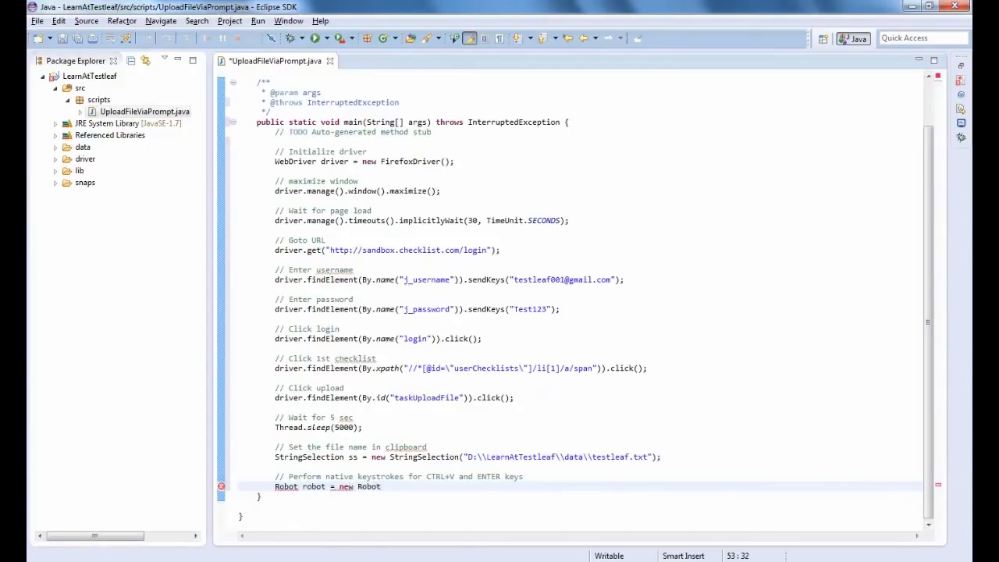
pyautogui.write('();')
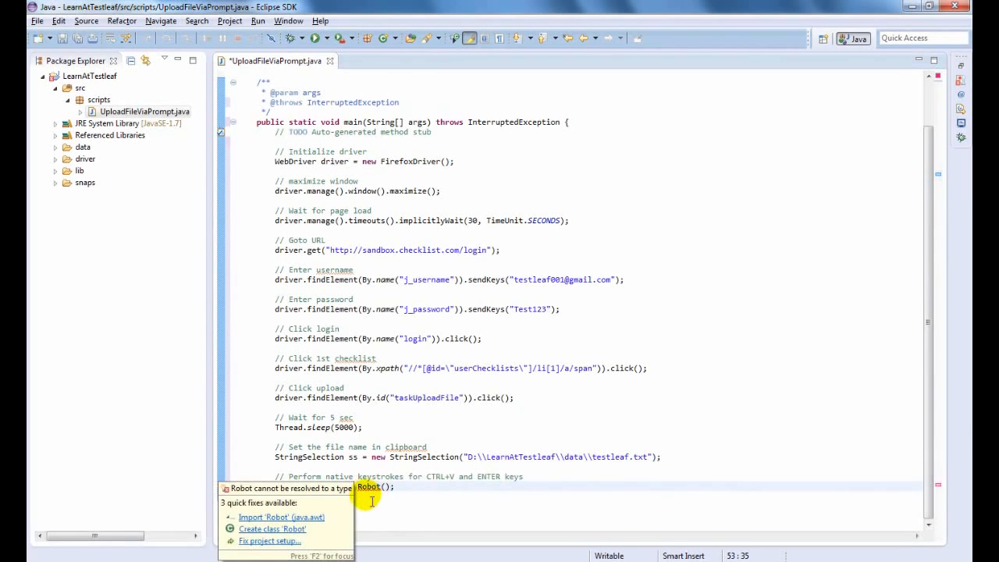
pyautogui.moveTo(306, 512)
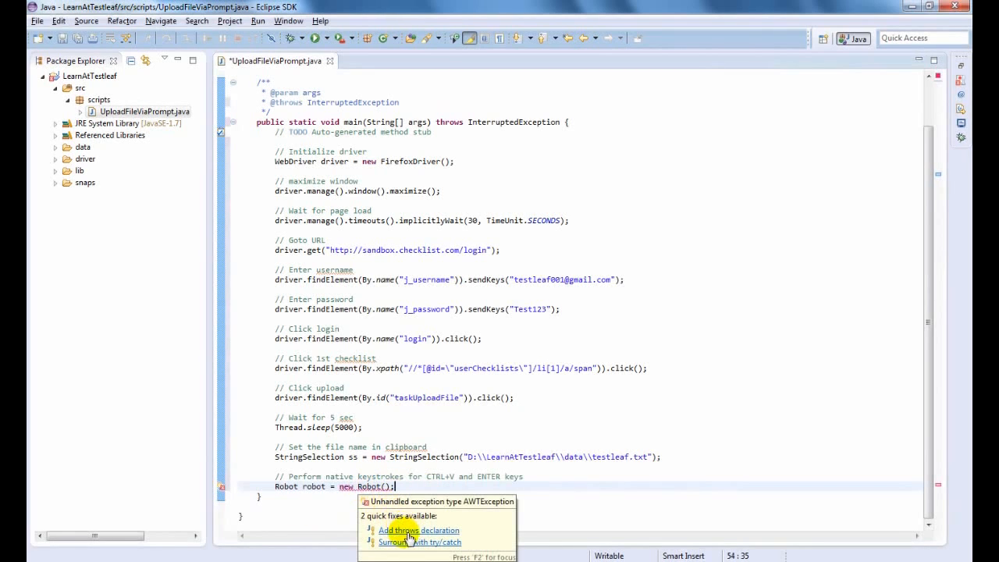
pyautogui.click(419, 531)
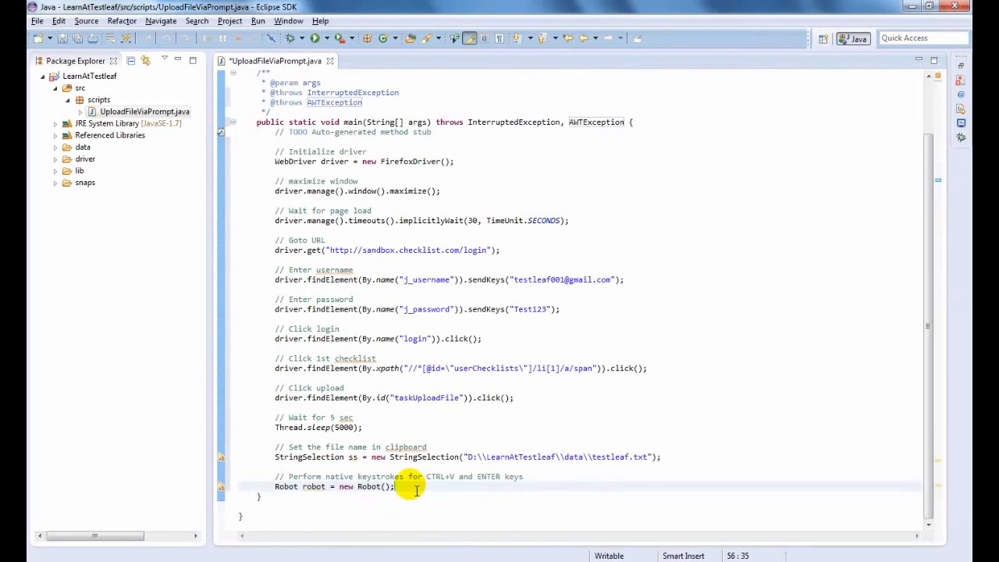
# - Add robot keyPress/keyRelease calls for the CONTROL, V and ENTER keys
pyautogui.press('Return')
pyautogui.write('robot.')
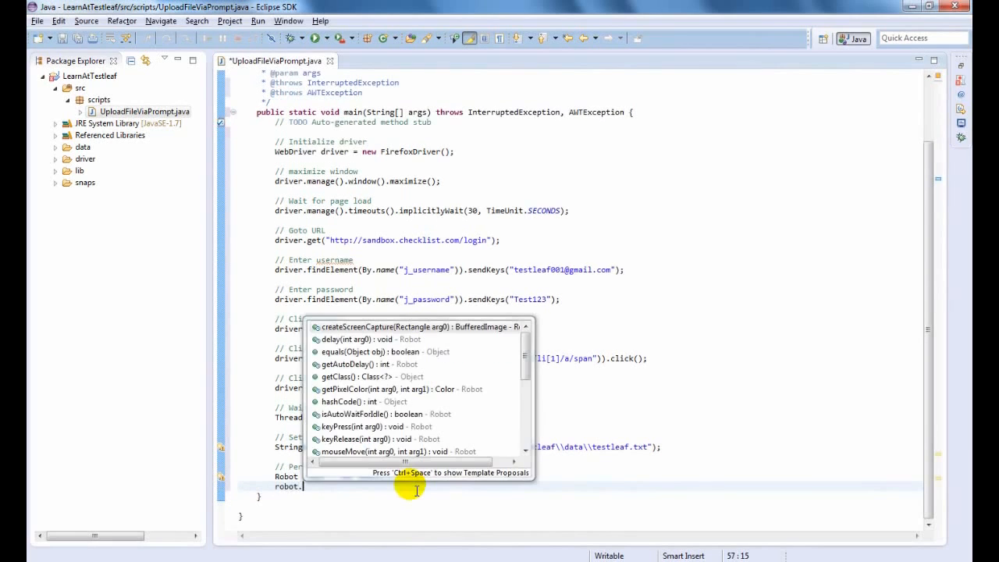
pyautogui.write('keyPress(arg0')
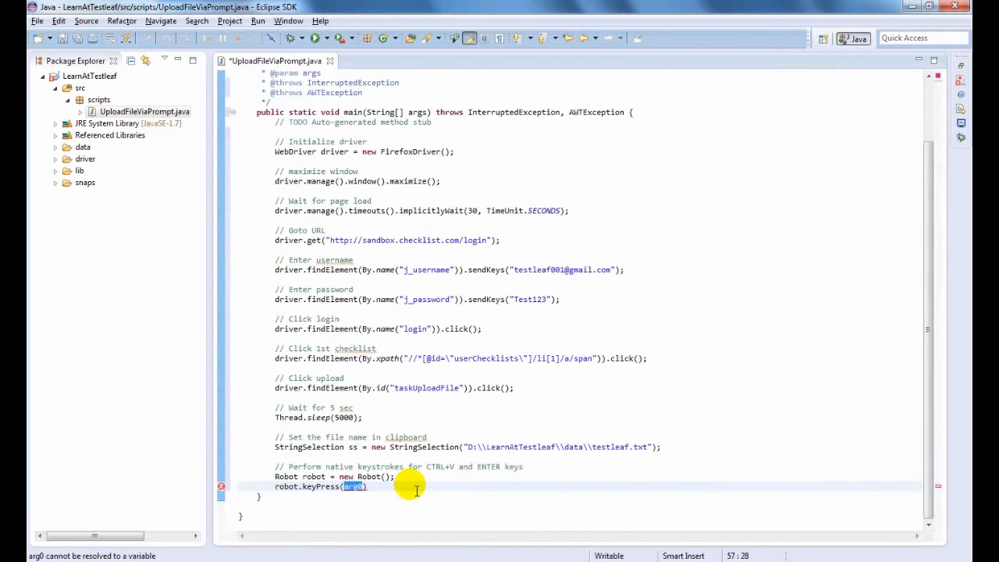
pyautogui.write('KeyEvent.')
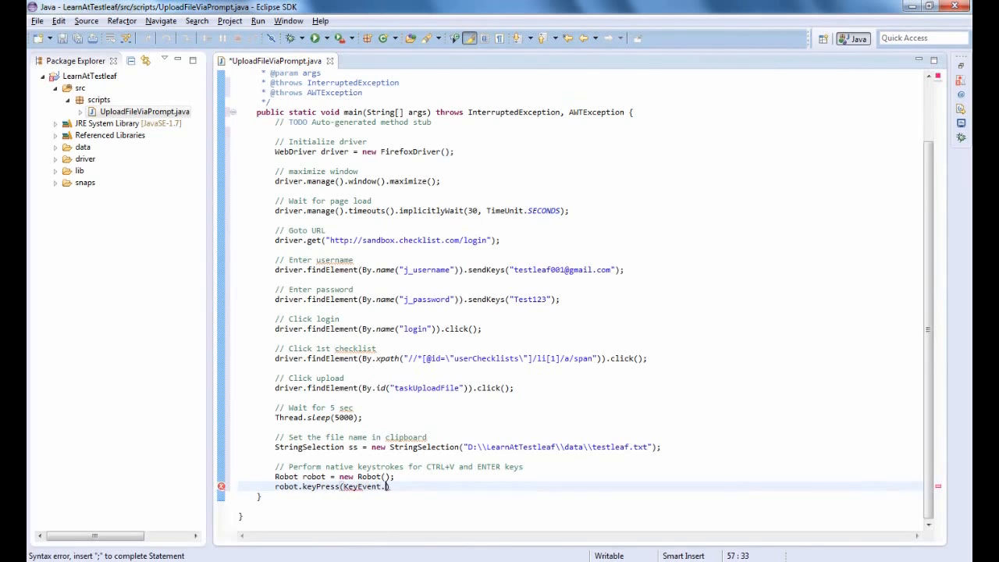
pyautogui.write('vk')
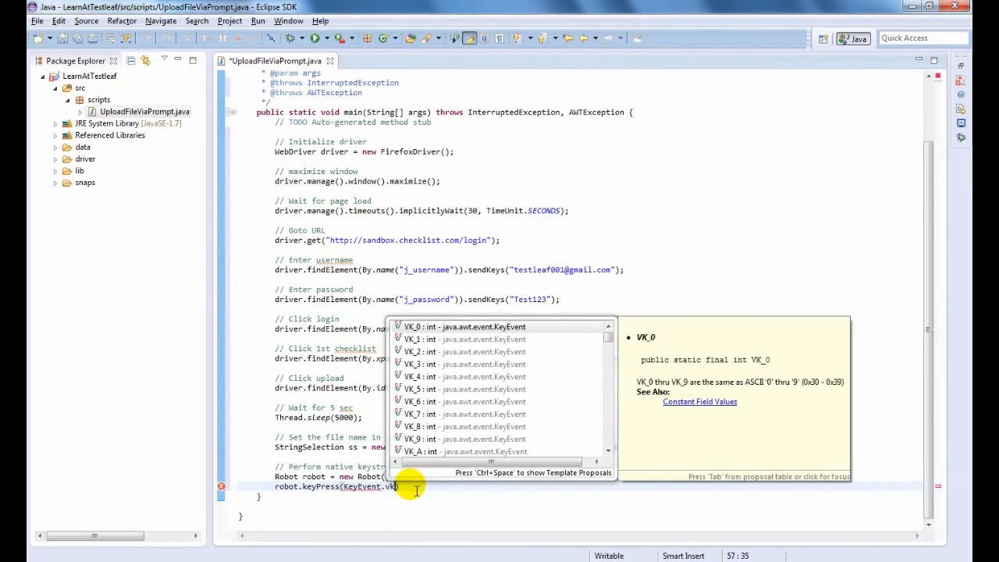
pyautogui.write('_en')
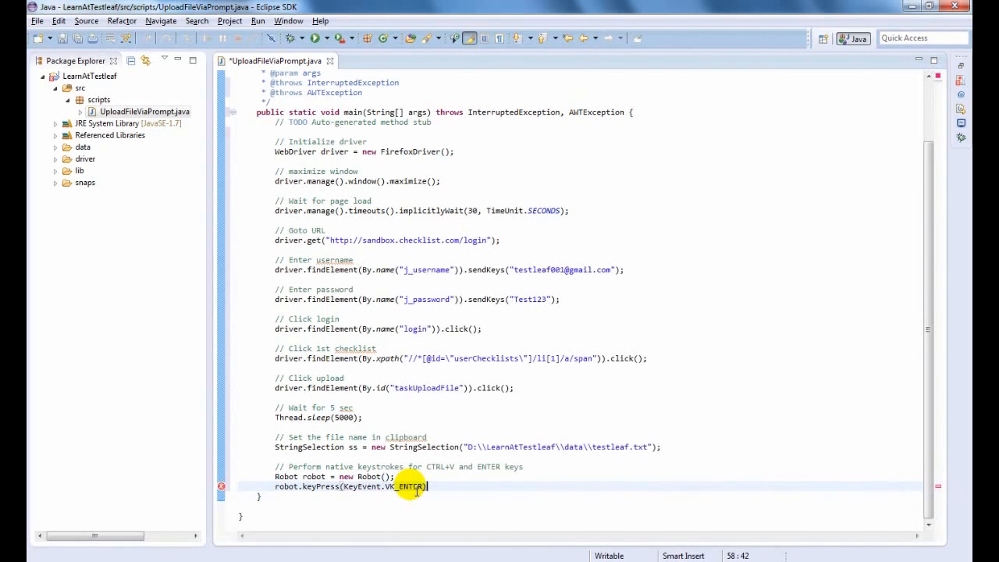
pyautogui.write(';')
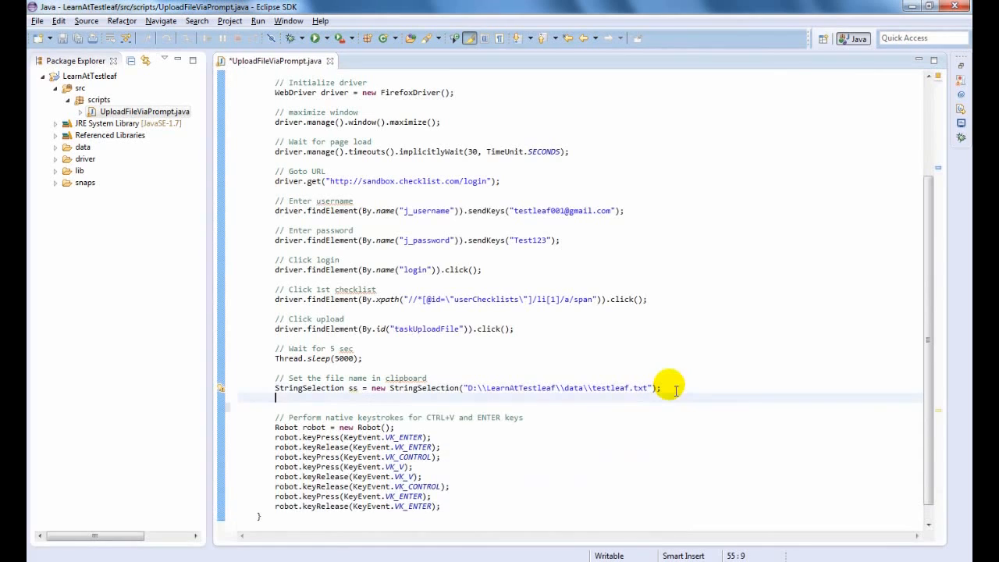
# - Load ss onto the clipboard via Toolkit.getDefaultToolkit().getSystemClipboard().setContents(ss, null)
pyautogui.write('Toolkit.getDefaultToolkit(')
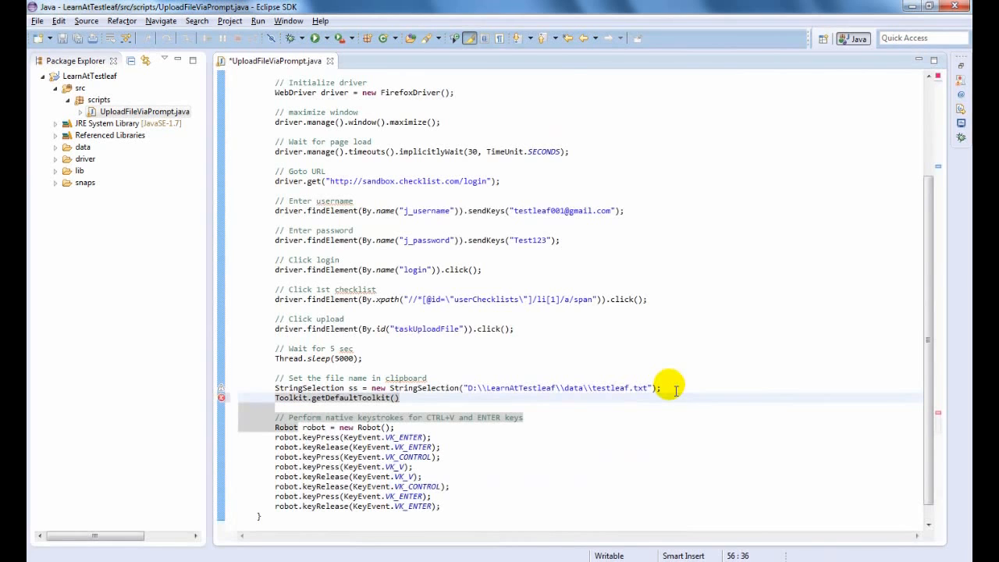
pyautogui.write('.ge')
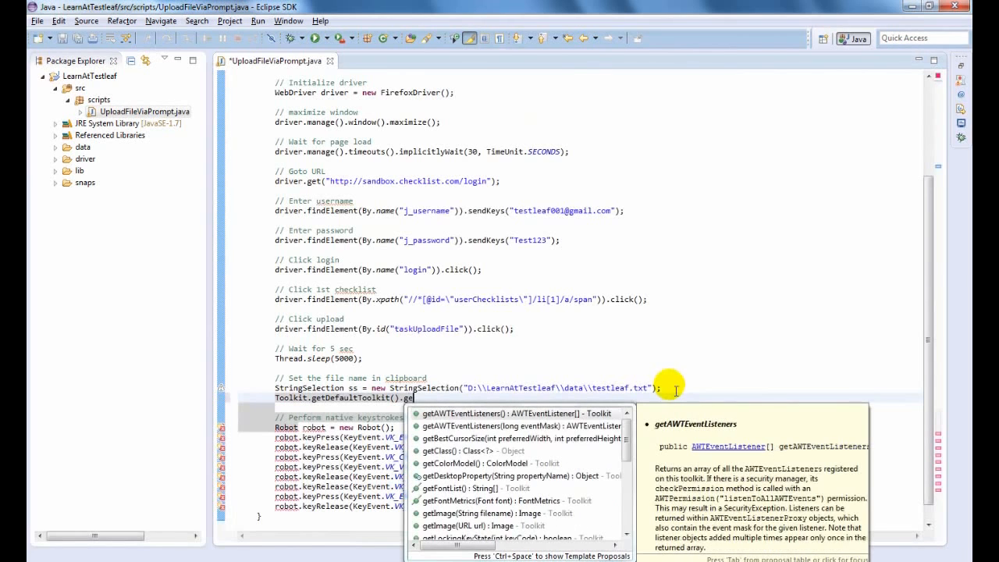
pyautogui.write('stemClipboard(')
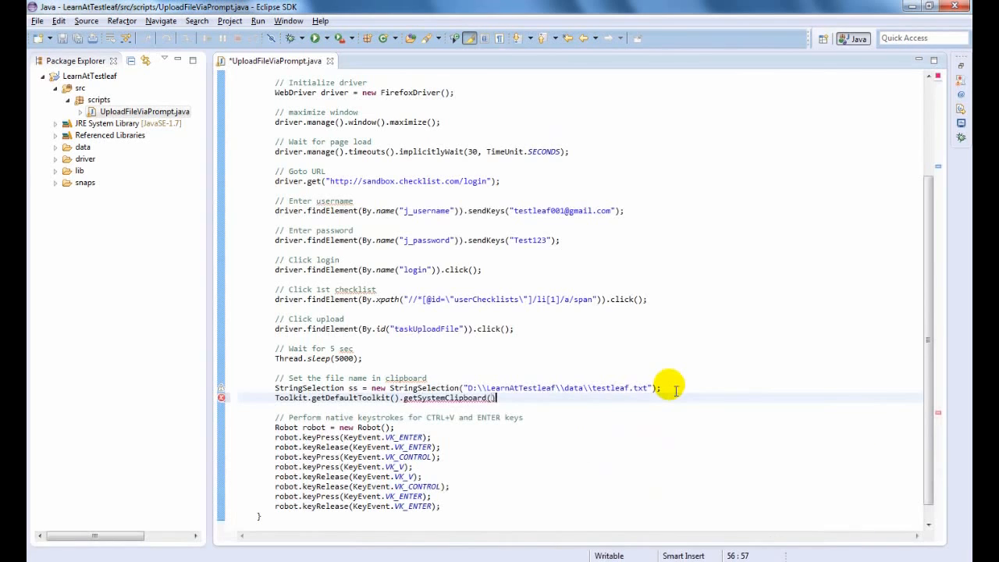
pyautogui.write('.setContents(ss, null);')
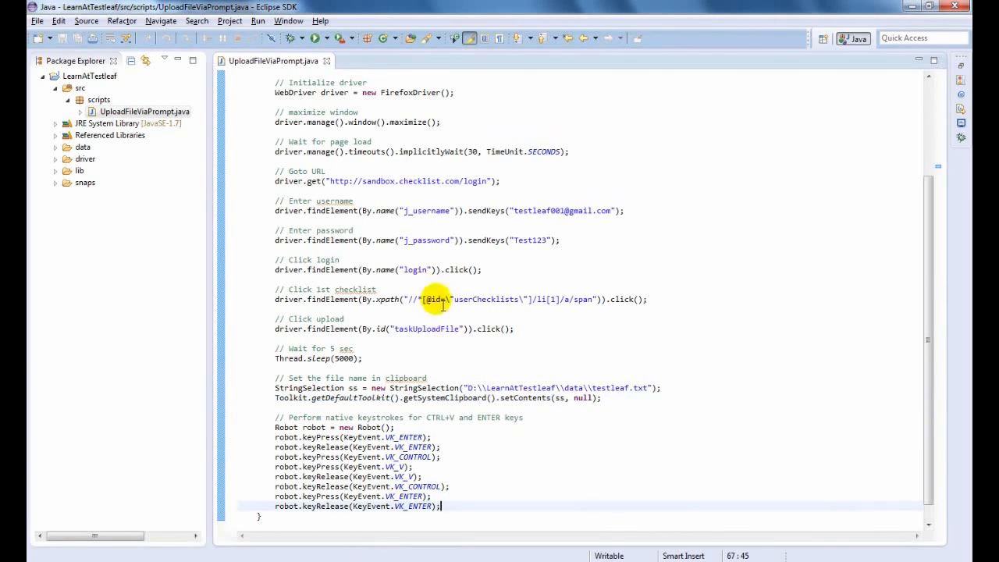
pyautogui.moveTo(688, 359)
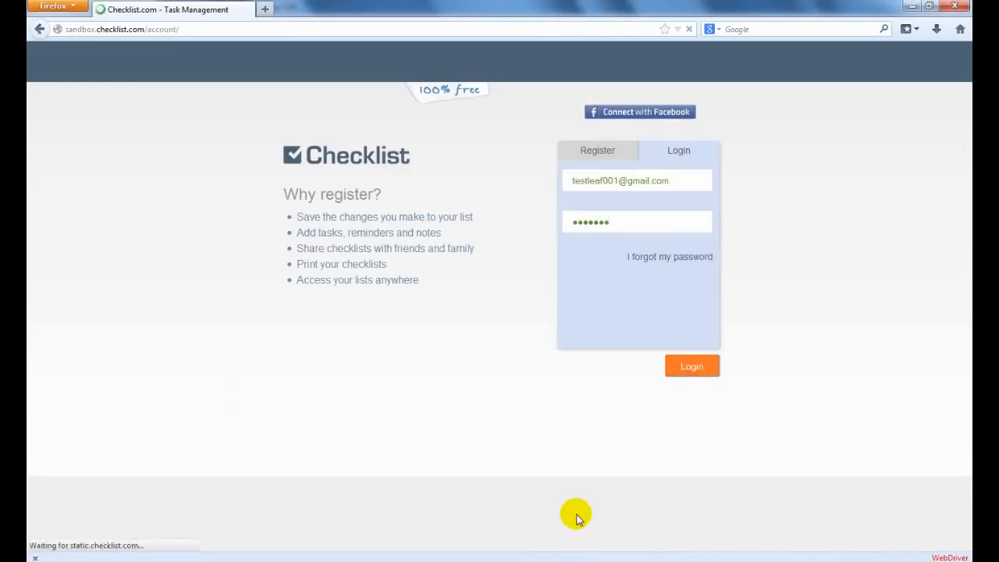
# - Run the class so WebDriver logs into Checklist and uploads testleaf.txt to Checklist 1
pyautogui.click(689, 365)
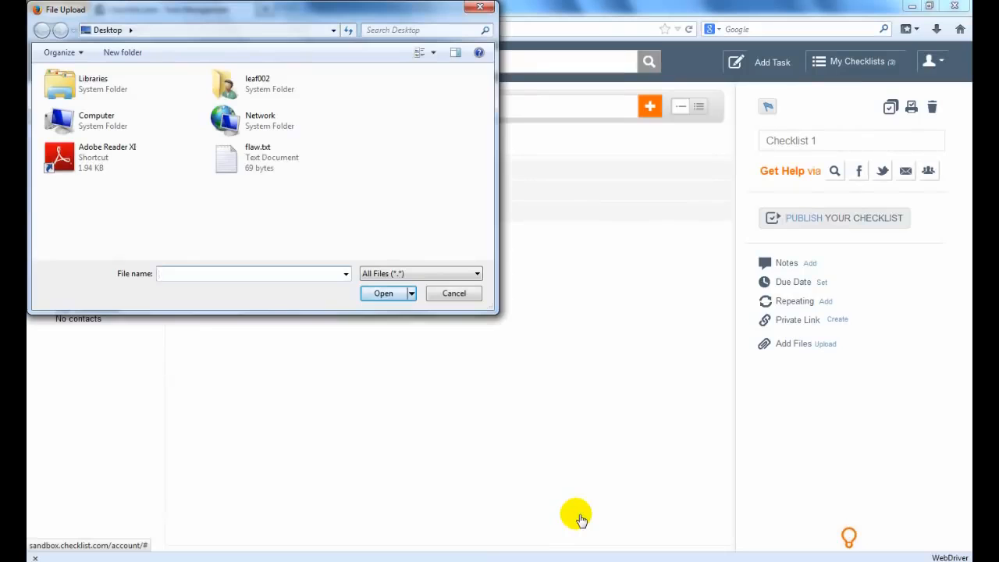
pyautogui.click(384, 294)
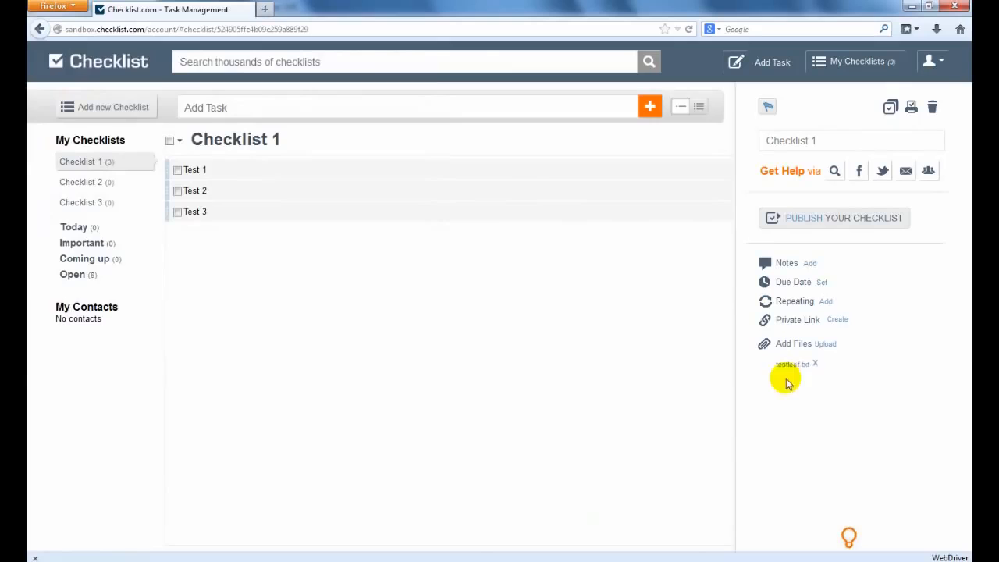
pyautogui.moveTo(840, 376)
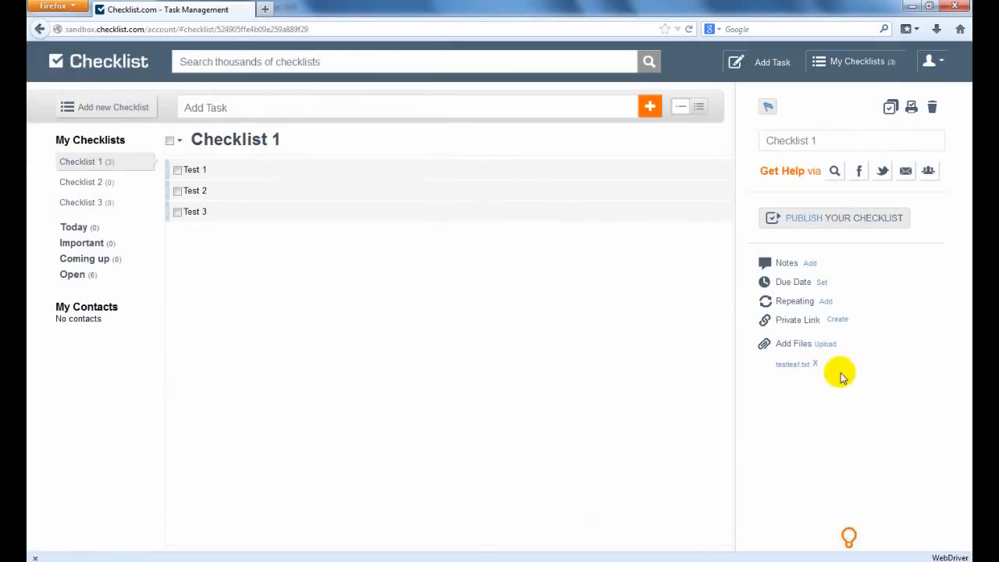